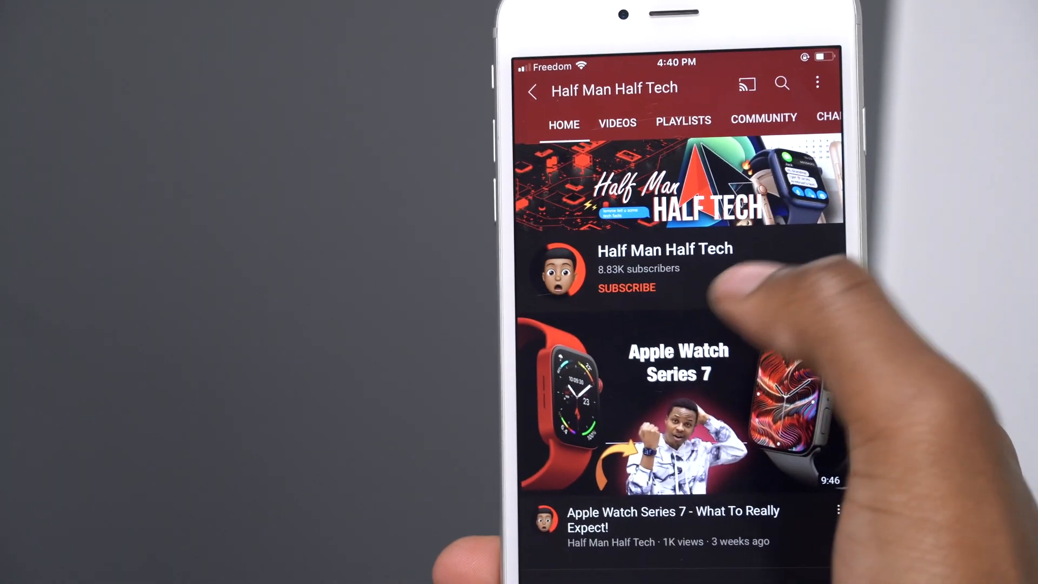
- Subscribe to the Half Man Half Tech channel and choose a notification level via the bell
{"action": "left_click", "coordinate": [627, 288]}
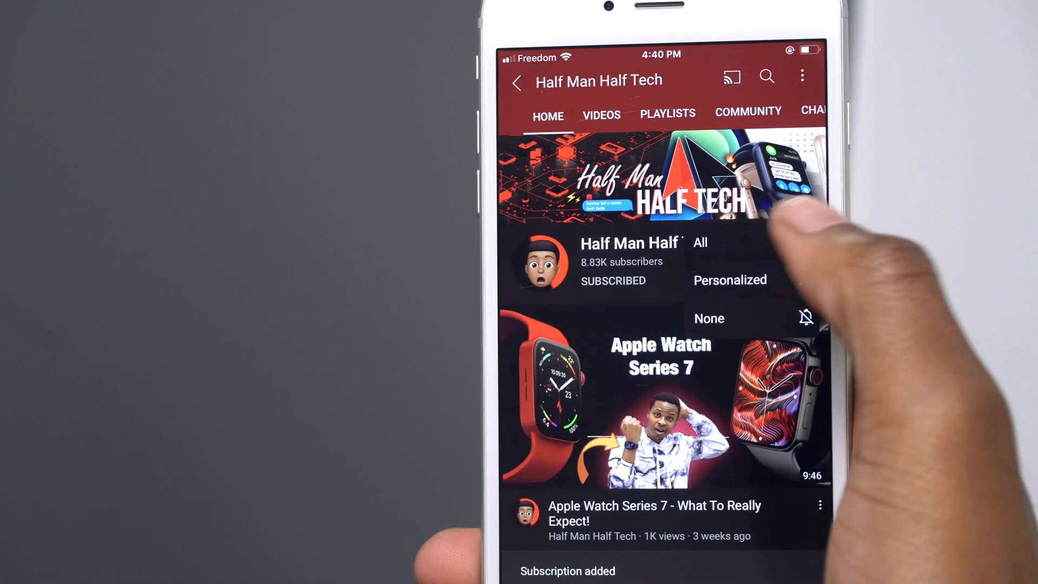
{"action": "left_click", "coordinate": [700, 243]}
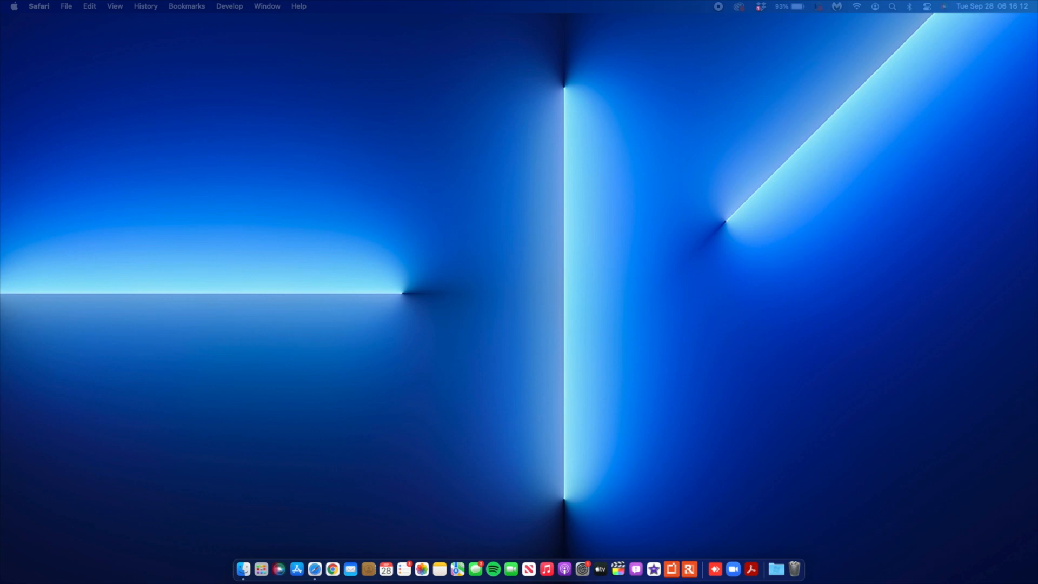
{"action": "mouse_move", "coordinate": [51, 4]}
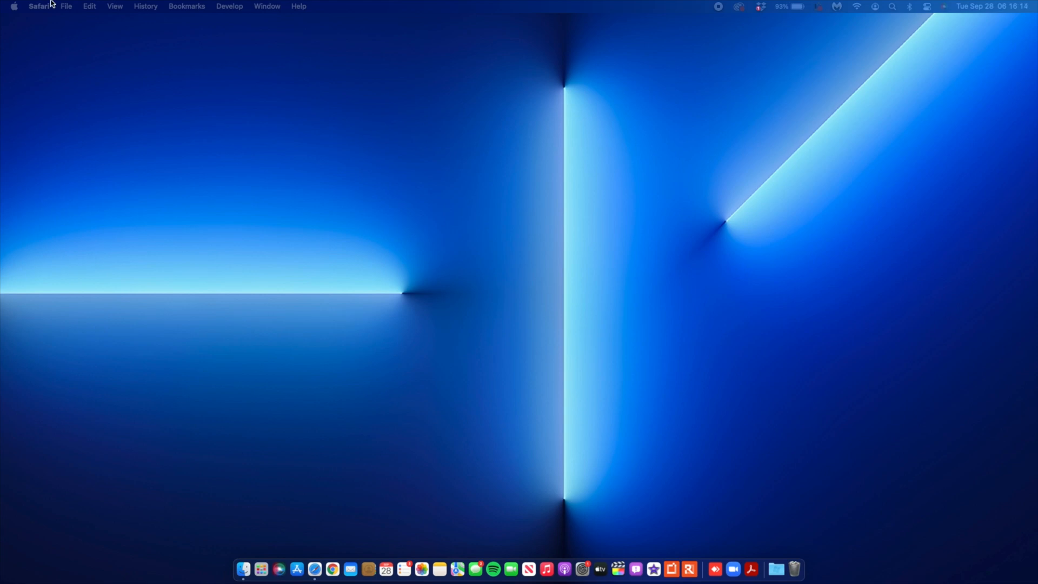
{"action": "left_click", "coordinate": [13, 7]}
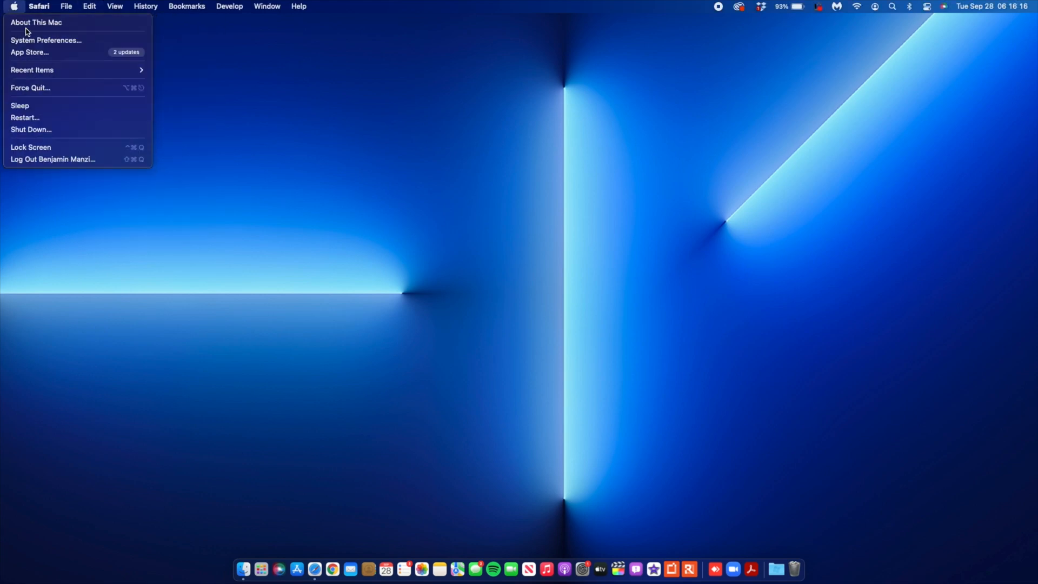
{"action": "left_click", "coordinate": [36, 22]}
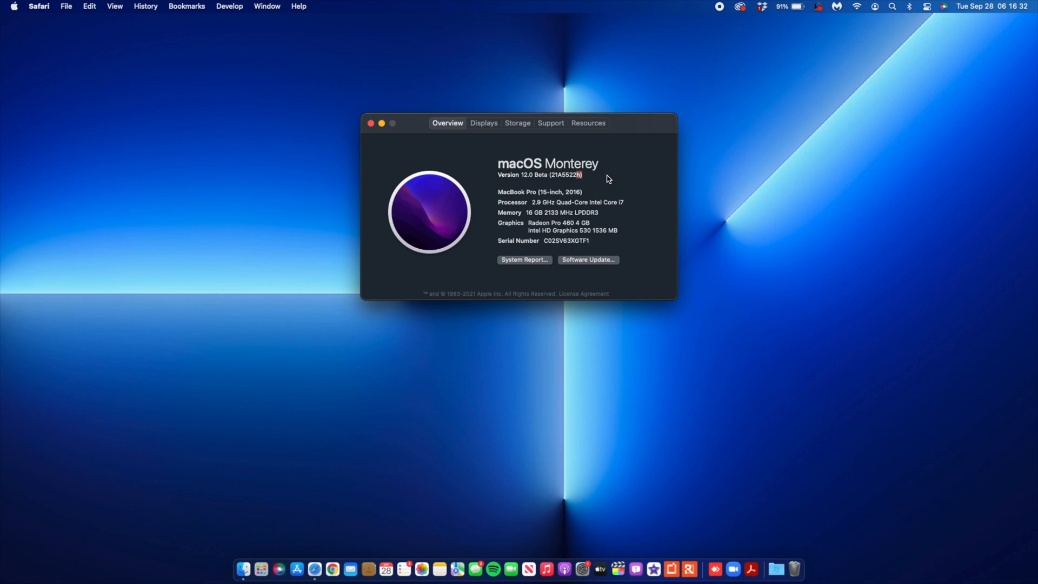
{"action": "mouse_move", "coordinate": [367, 129]}
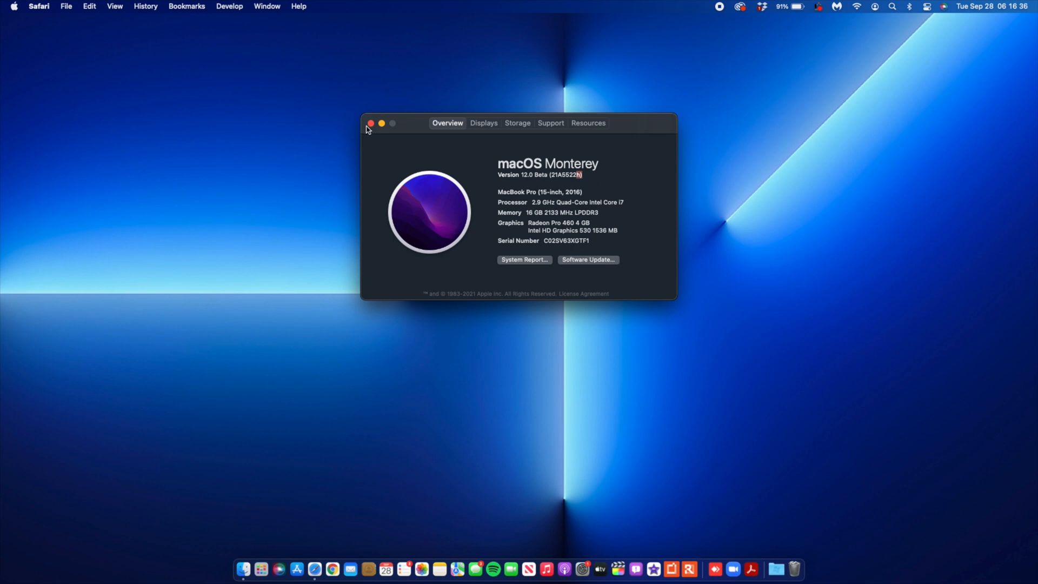
{"action": "left_click", "coordinate": [371, 124]}
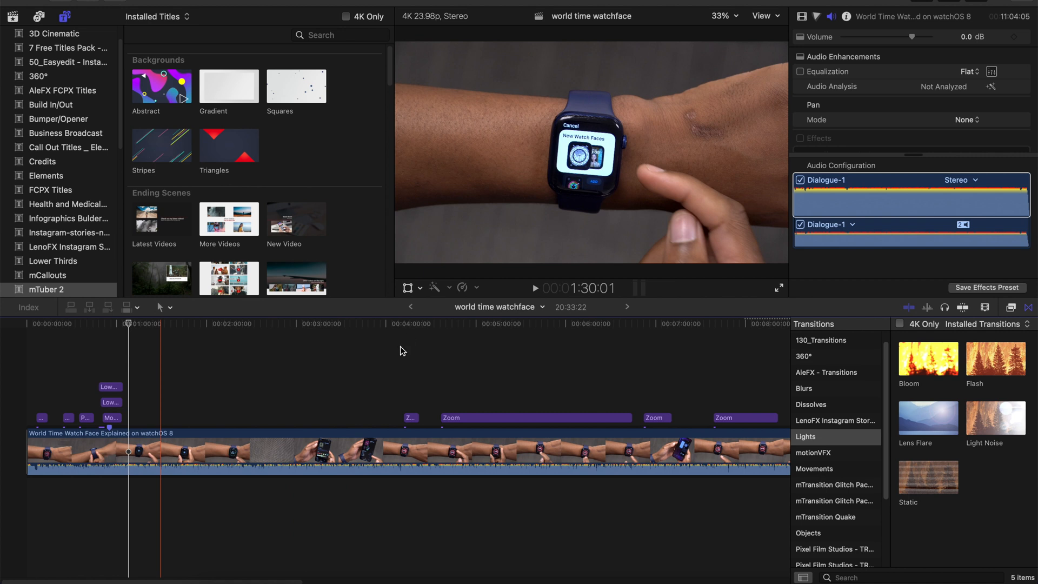
{"action": "mouse_move", "coordinate": [222, 411]}
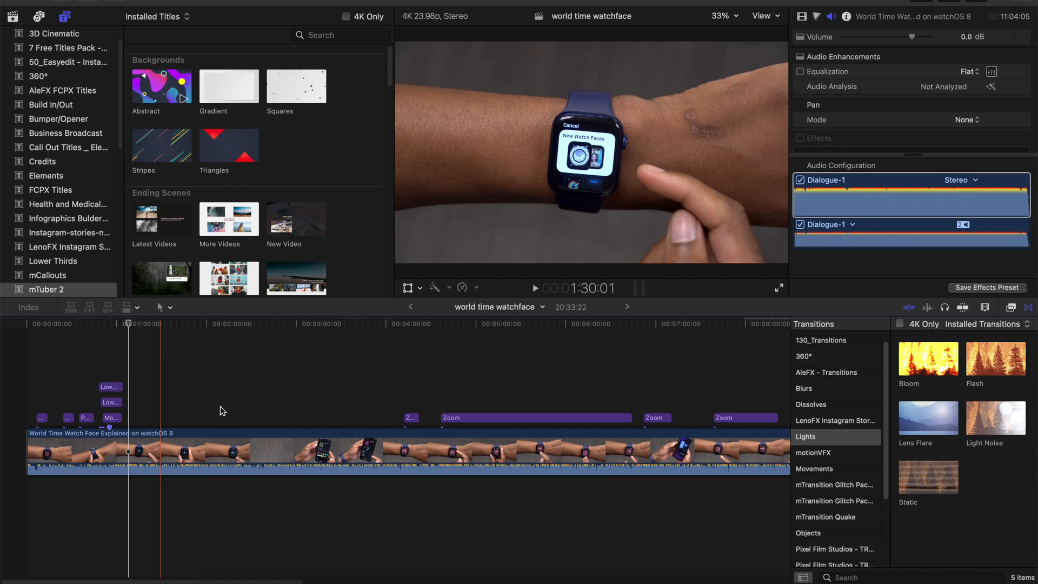
{"action": "mouse_move", "coordinate": [311, 212]}
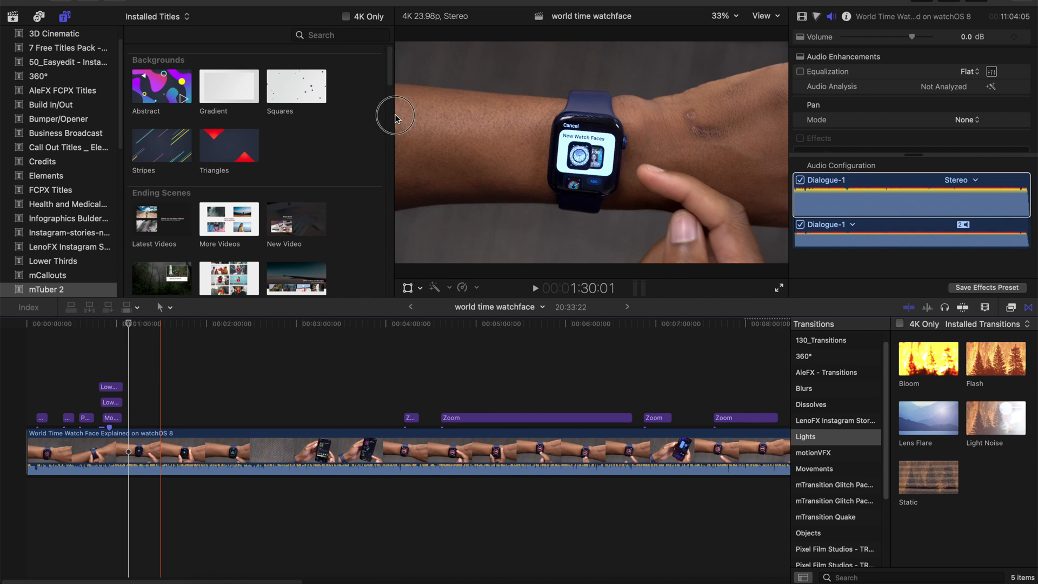
{"action": "mouse_move", "coordinate": [887, 464]}
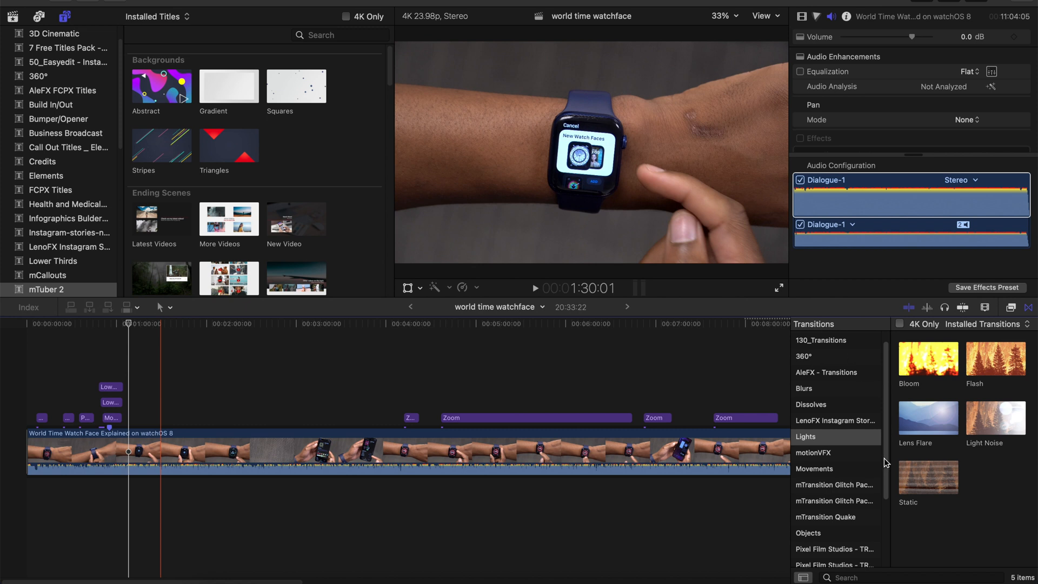
{"action": "mouse_move", "coordinate": [572, 402]}
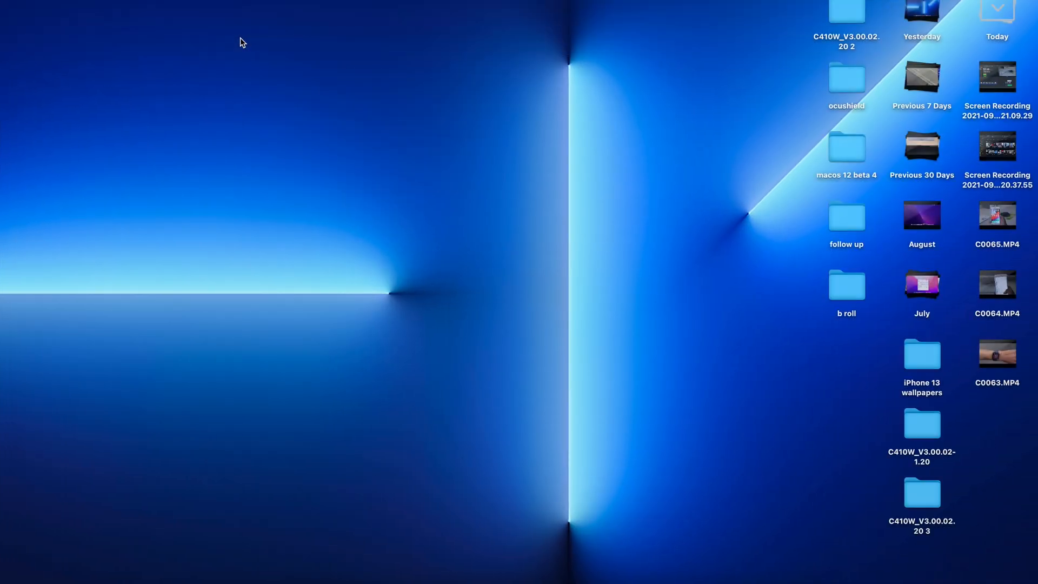
- From the Apple menu's Force Quit window, force the frozen Final Cut Pro to quit and confirm
{"action": "left_click", "coordinate": [9, 6]}
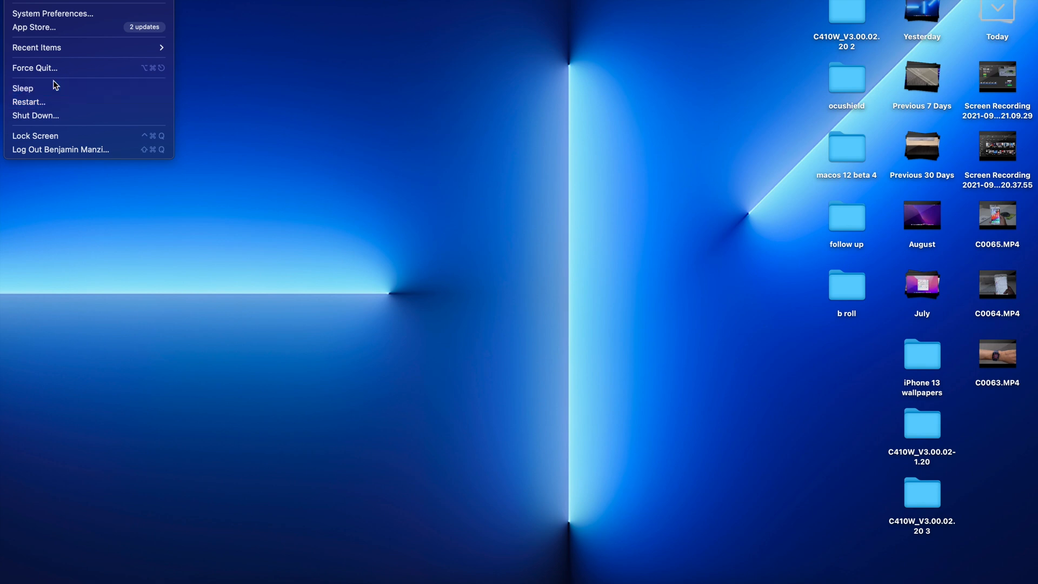
{"action": "left_click", "coordinate": [35, 67]}
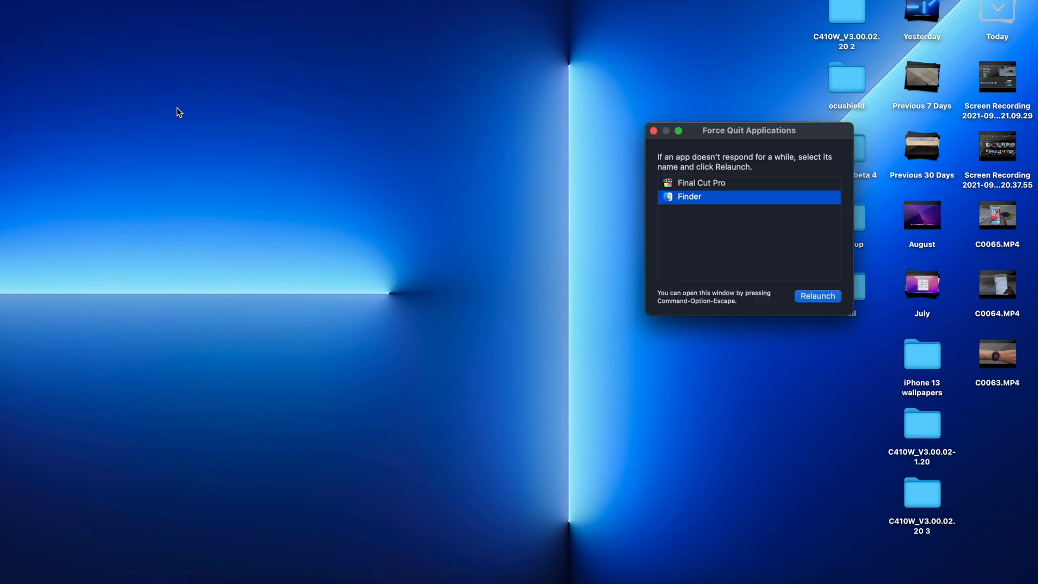
{"action": "left_click", "coordinate": [701, 183]}
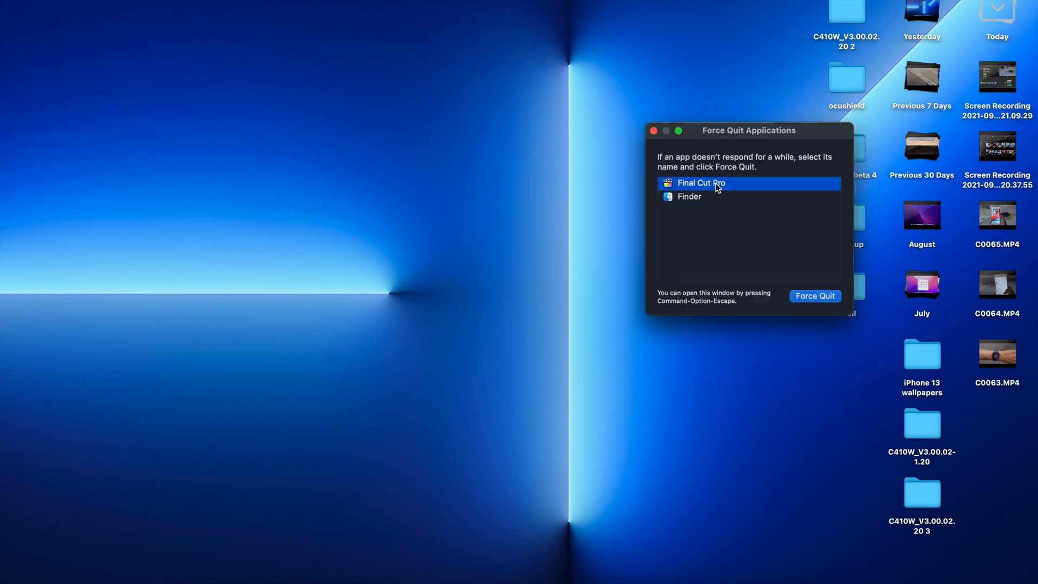
{"action": "left_click", "coordinate": [815, 296]}
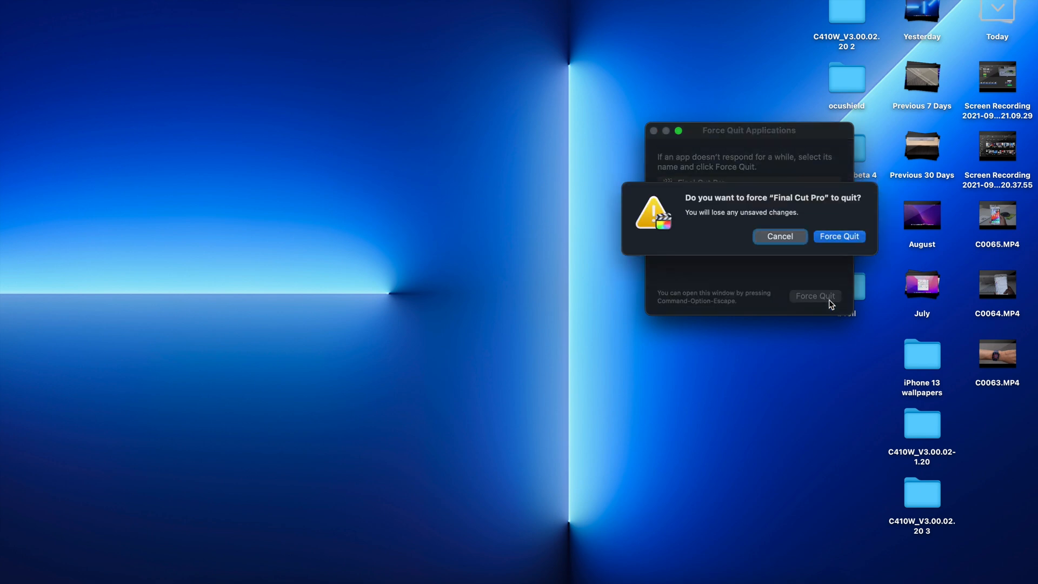
{"action": "left_click", "coordinate": [839, 237]}
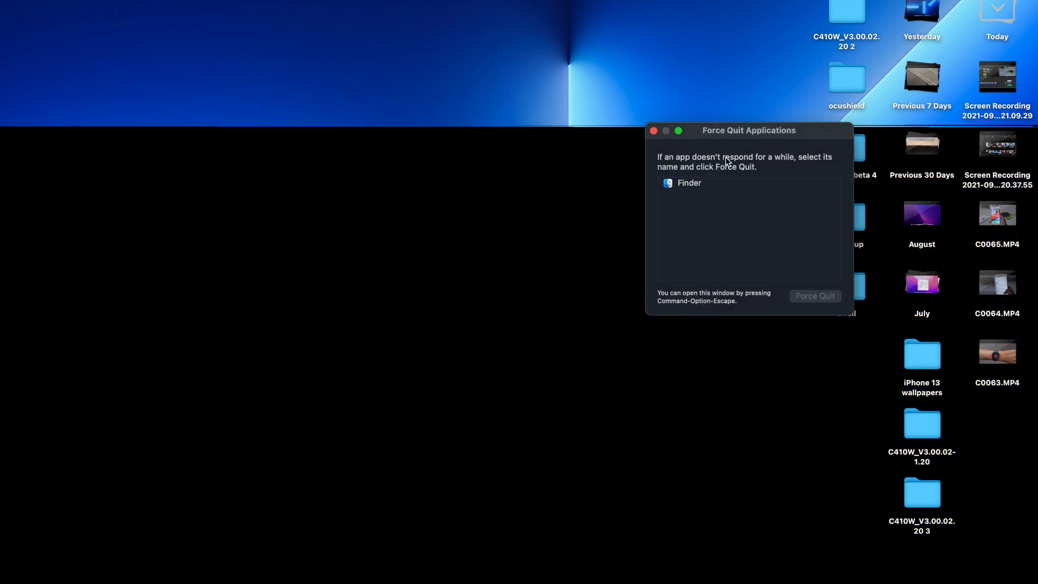
- Relaunch Finder from the Force Quit window and confirm, restoring the blacked-out desktop
{"action": "left_click", "coordinate": [689, 183]}
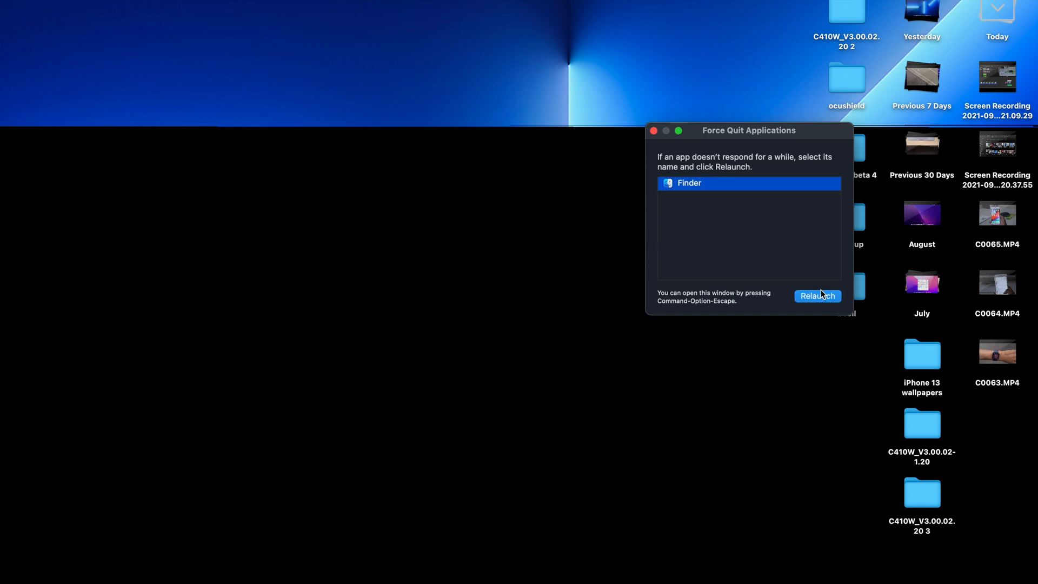
{"action": "left_click", "coordinate": [818, 296]}
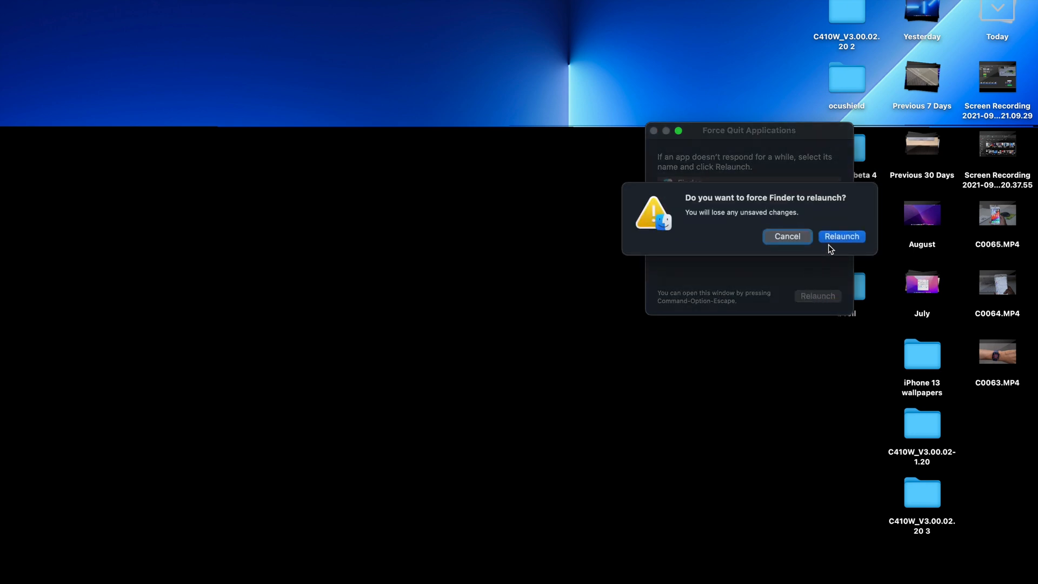
{"action": "left_click", "coordinate": [841, 237]}
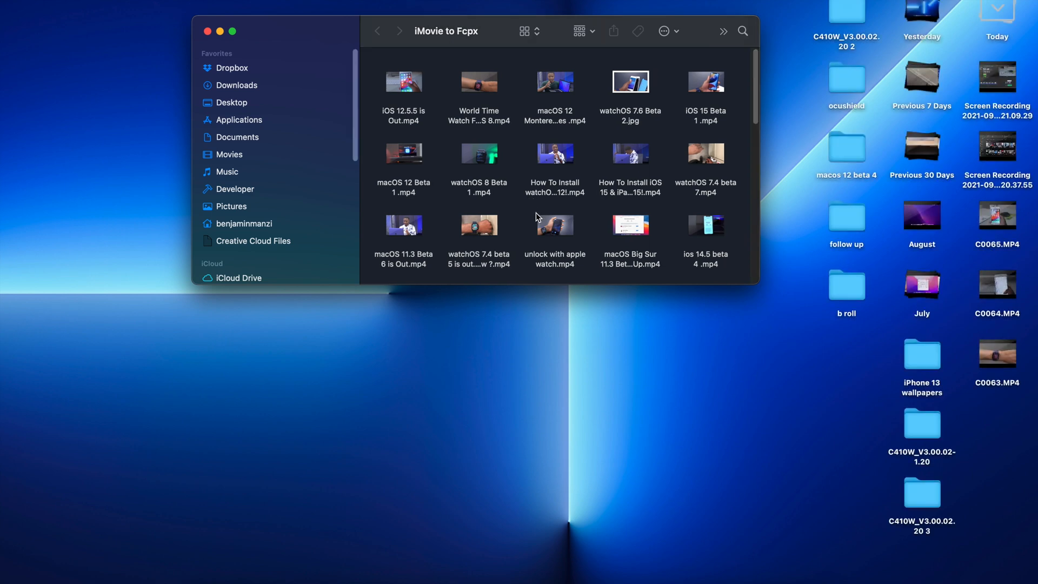
{"action": "mouse_move", "coordinate": [591, 320]}
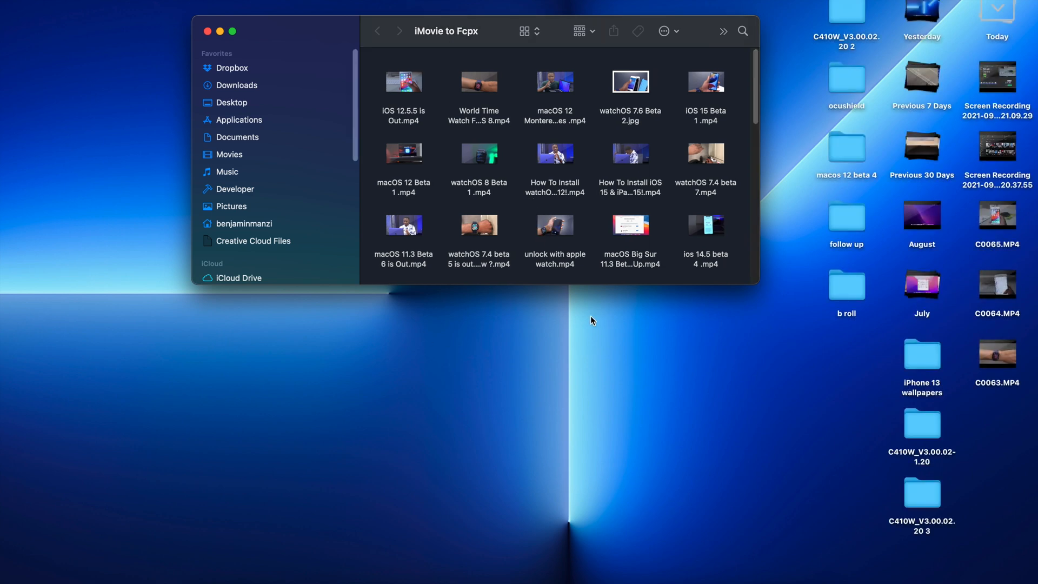
{"action": "mouse_move", "coordinate": [527, 324]}
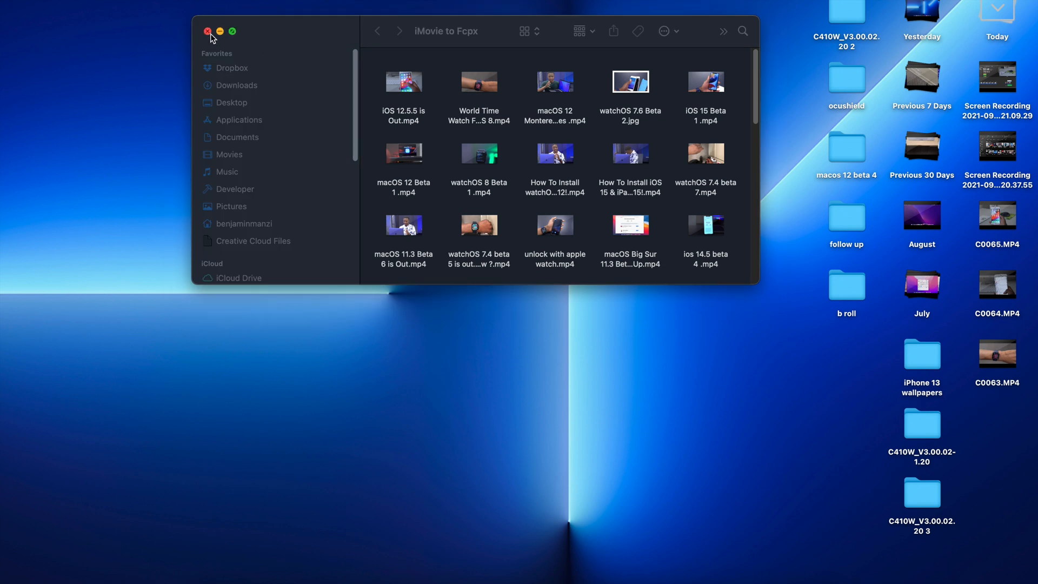
- Close the iMovie to Fcpx Finder window, leaving the empty desktop
{"action": "left_click", "coordinate": [207, 31]}
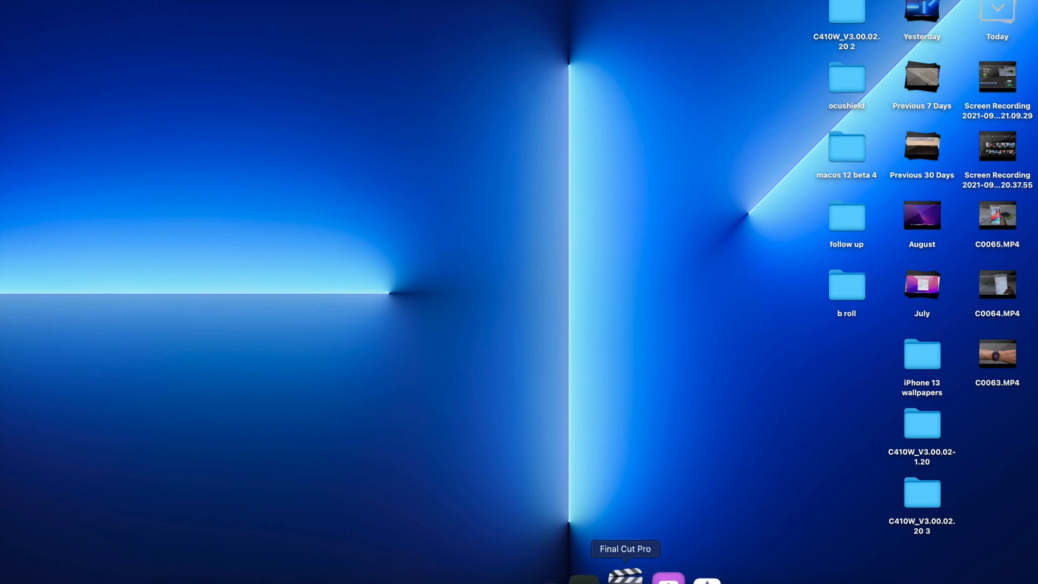
{"action": "mouse_move", "coordinate": [591, 158]}
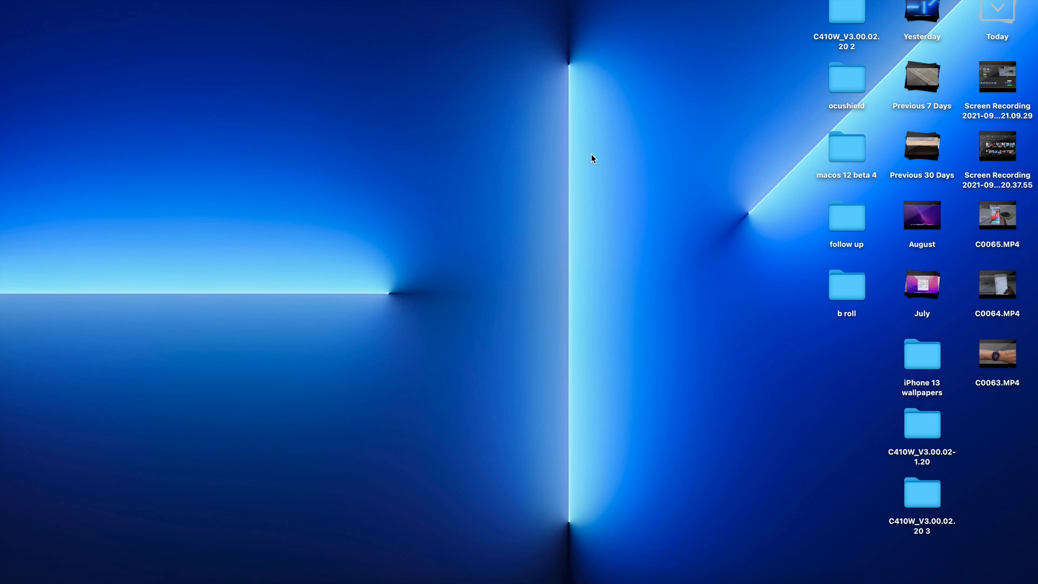